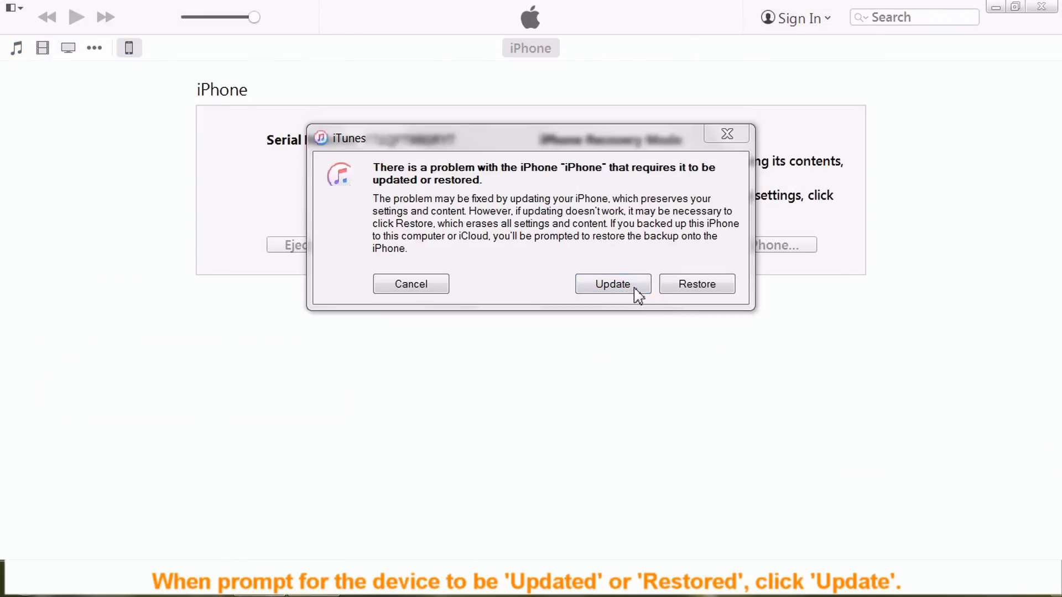
# Choose Update instead of Restore for the recovery-mode iPhone and confirm the update
pyautogui.click(611, 284)
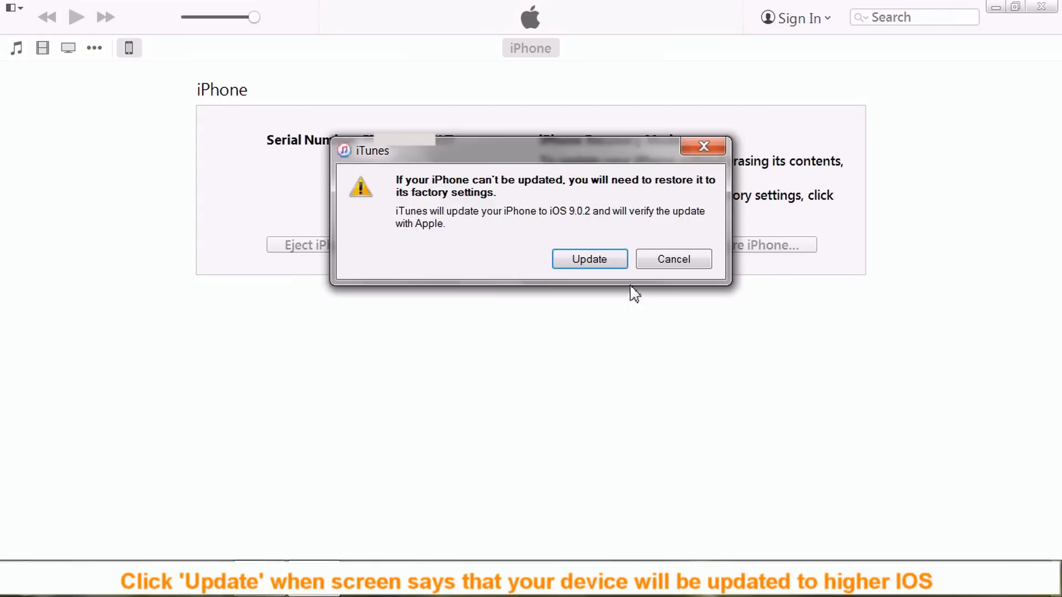
pyautogui.click(588, 259)
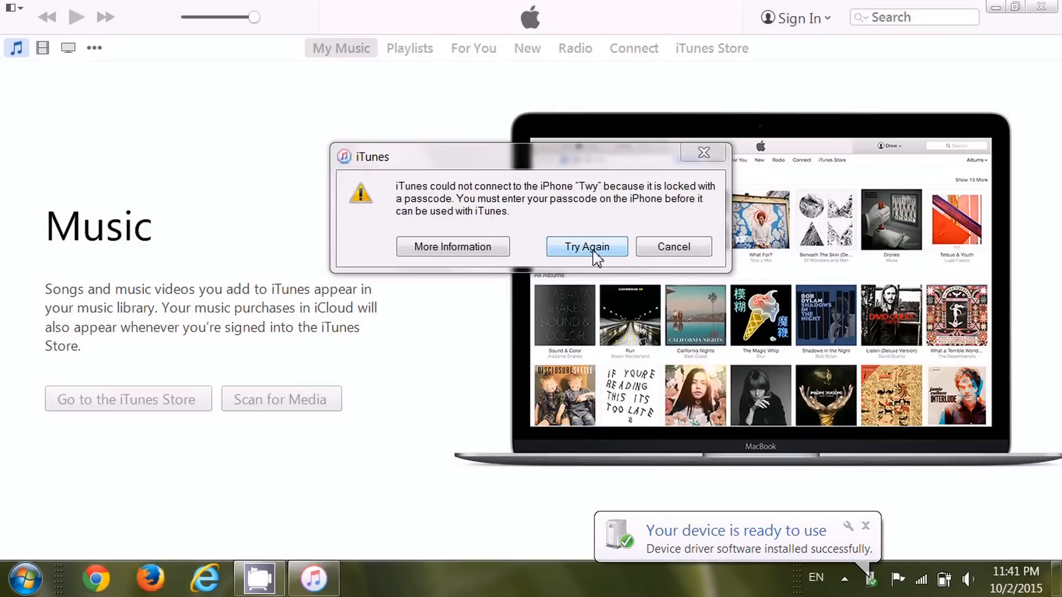
# Retry the connection to the unlocked iPhone from the passcode warning
pyautogui.click(673, 246)
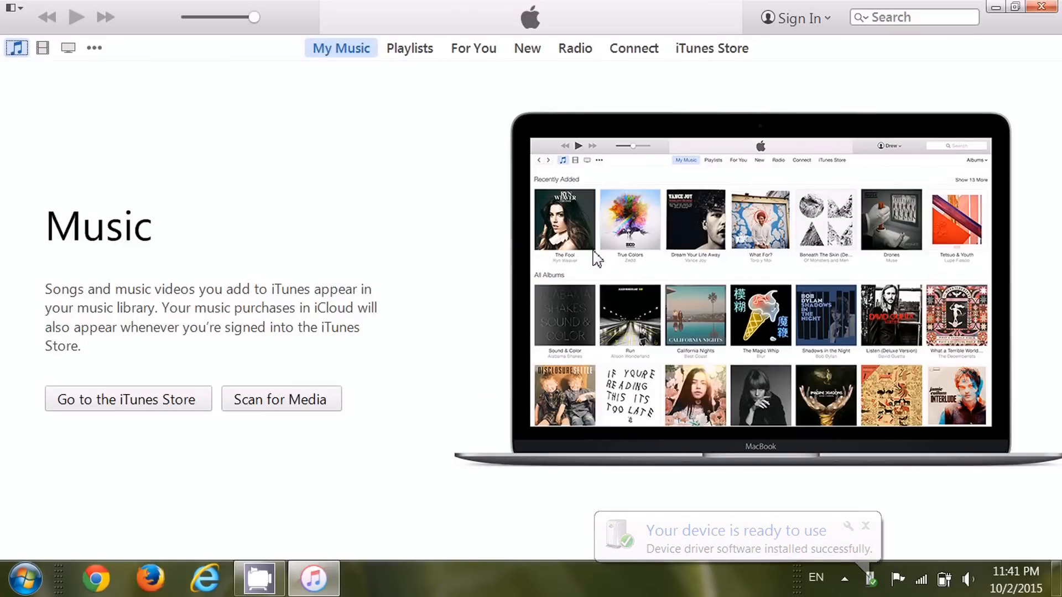